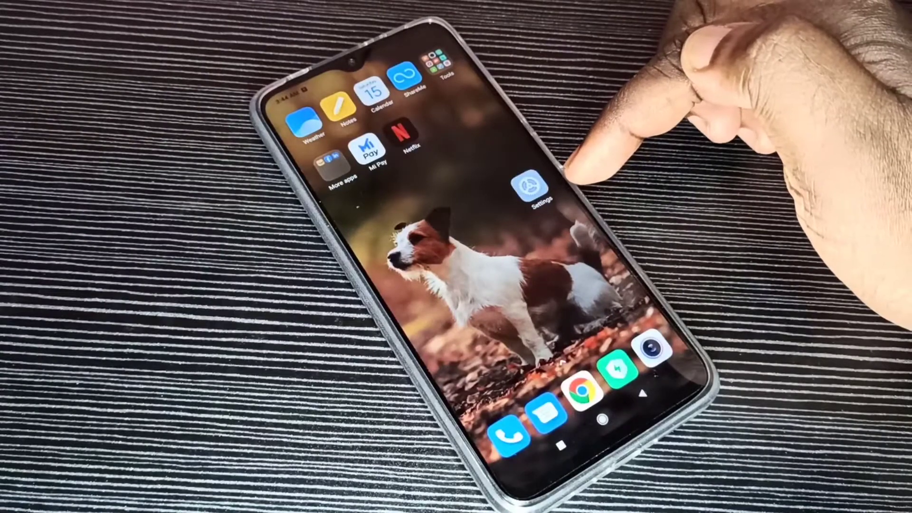
Step: Open Settings and reach the Reset Wi-Fi, mobile networks and Bluetooth page
click(539, 189)
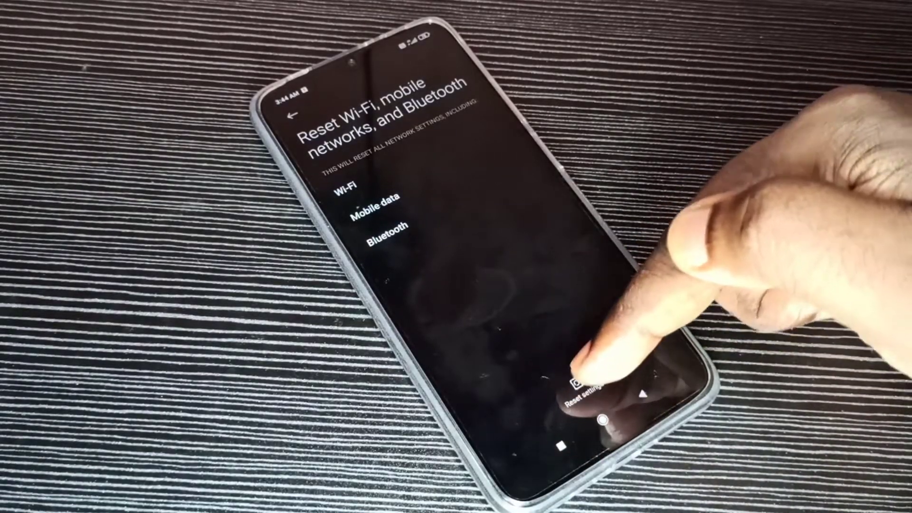
Step: Reset all network settings and confirm with OK
click(572, 387)
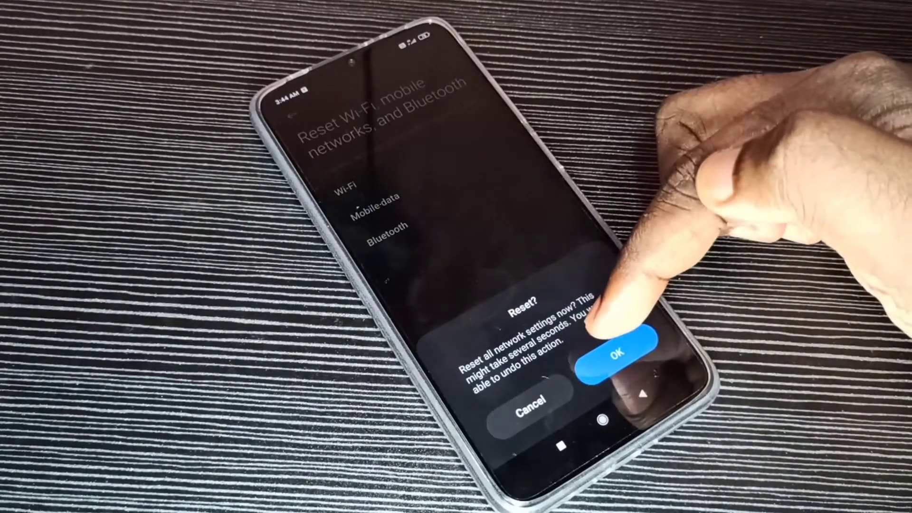
click(622, 358)
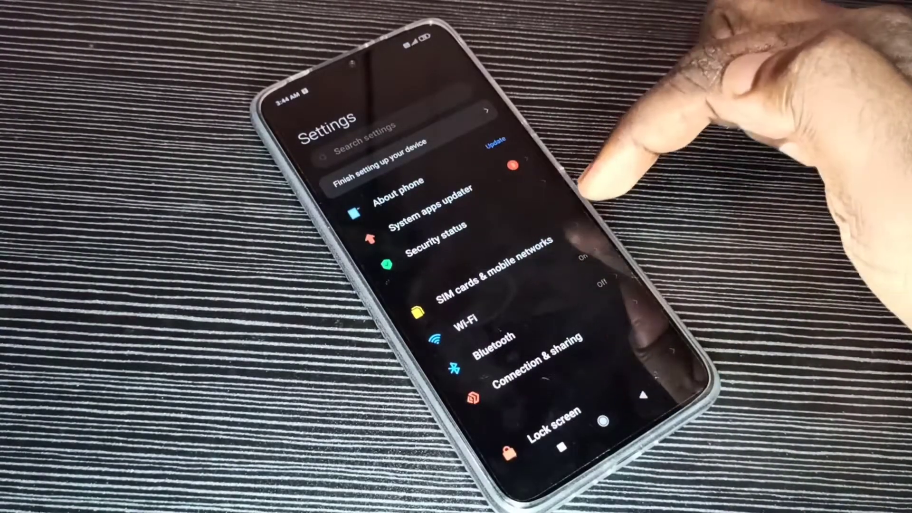
Step: Switch on mobile data under SIM cards & mobile networks and open Data roaming
click(497, 268)
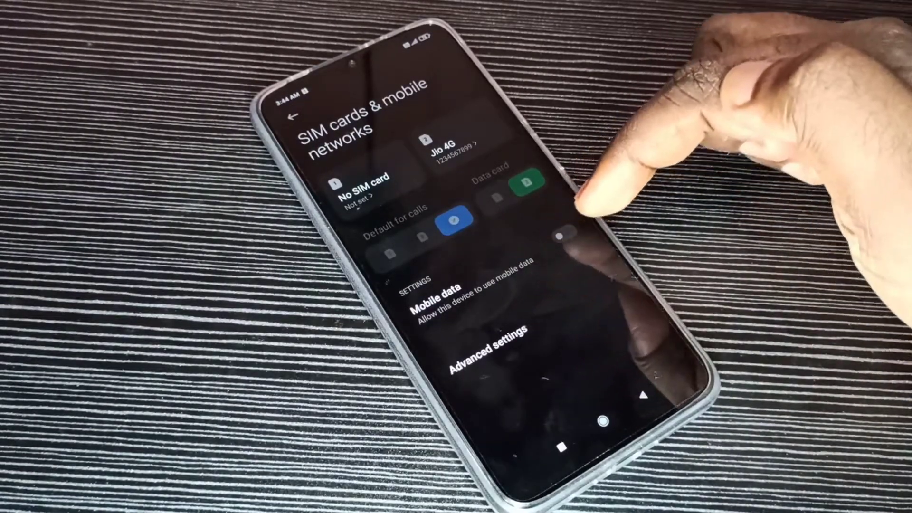
click(563, 232)
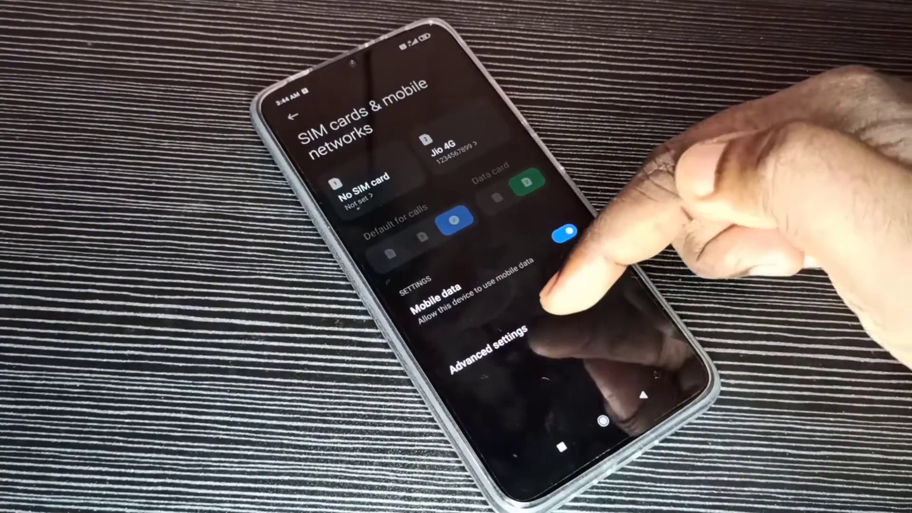
click(490, 343)
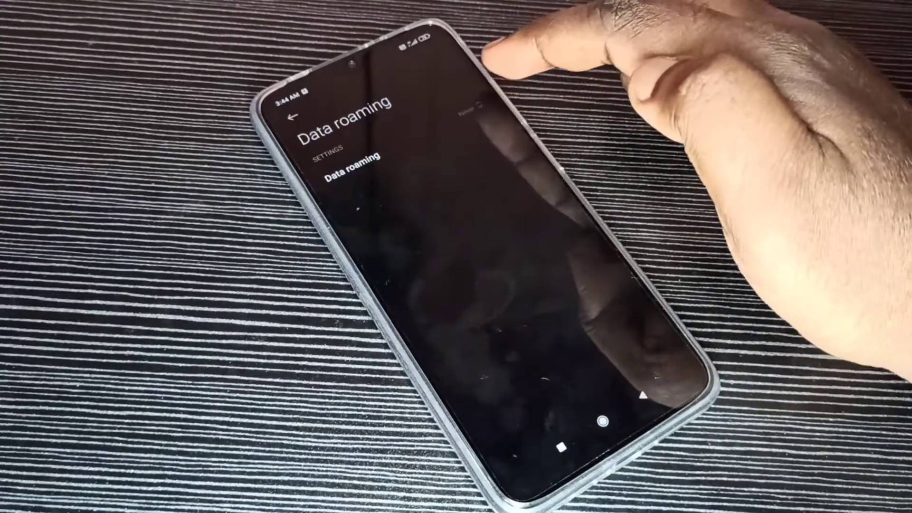
Step: Set data roaming to Always, accepting the fee warning, and return to SIM cards
click(355, 169)
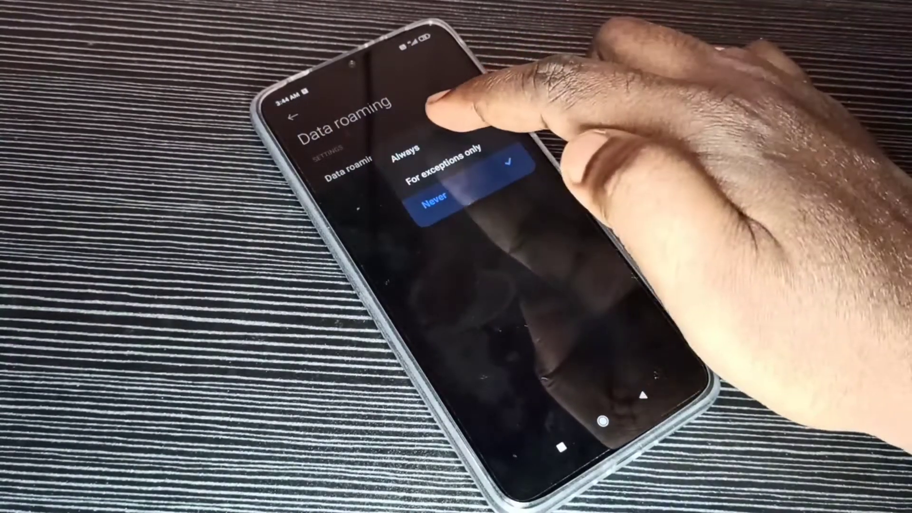
click(407, 148)
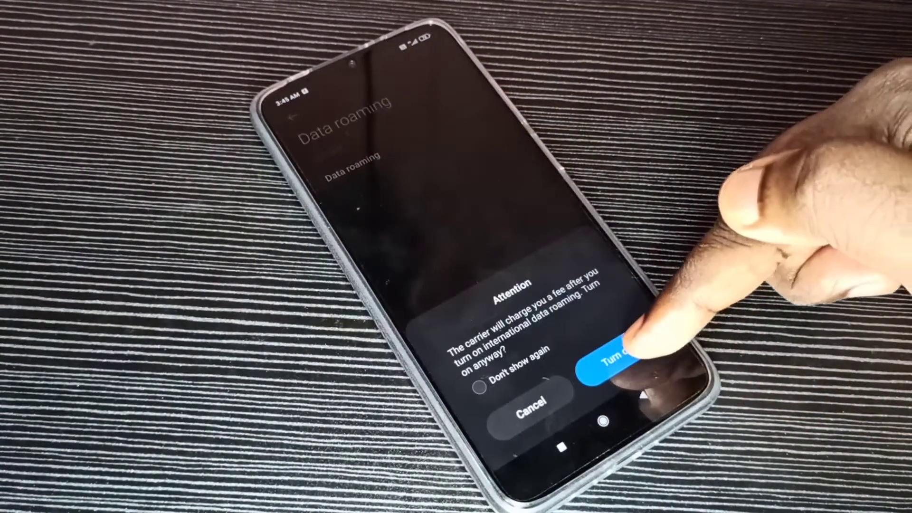
click(611, 349)
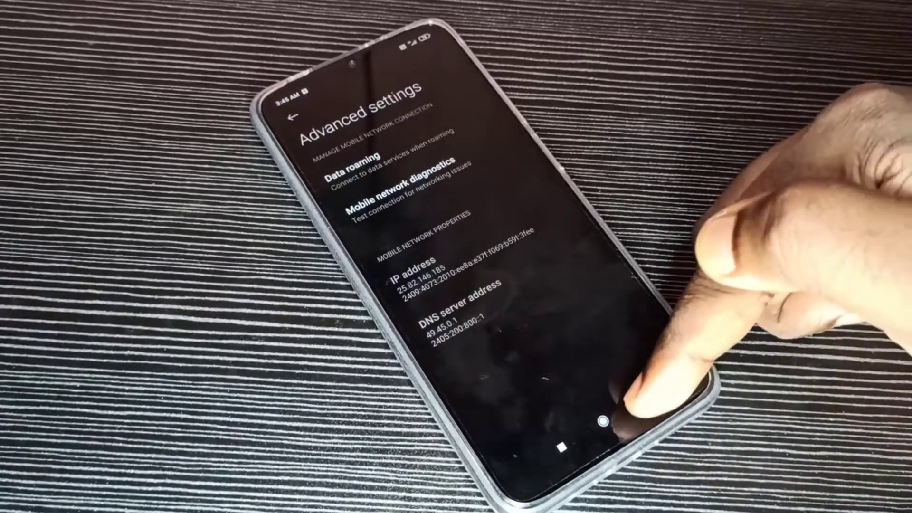
click(290, 116)
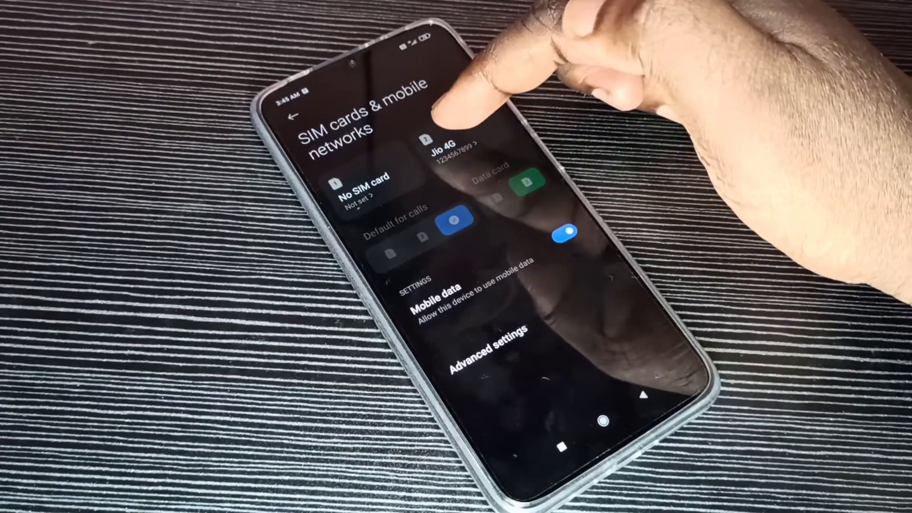
Step: Open the Jio 4G SIM's Access point names list
click(442, 143)
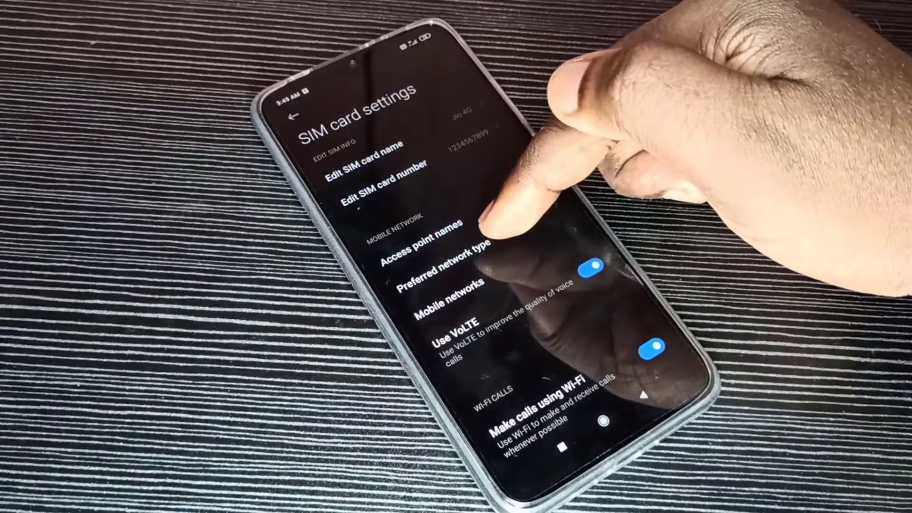
click(442, 266)
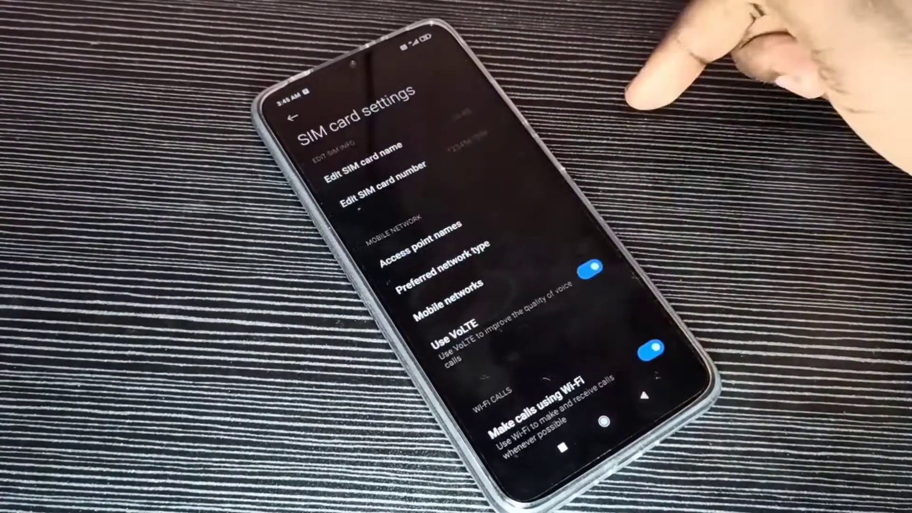
click(424, 245)
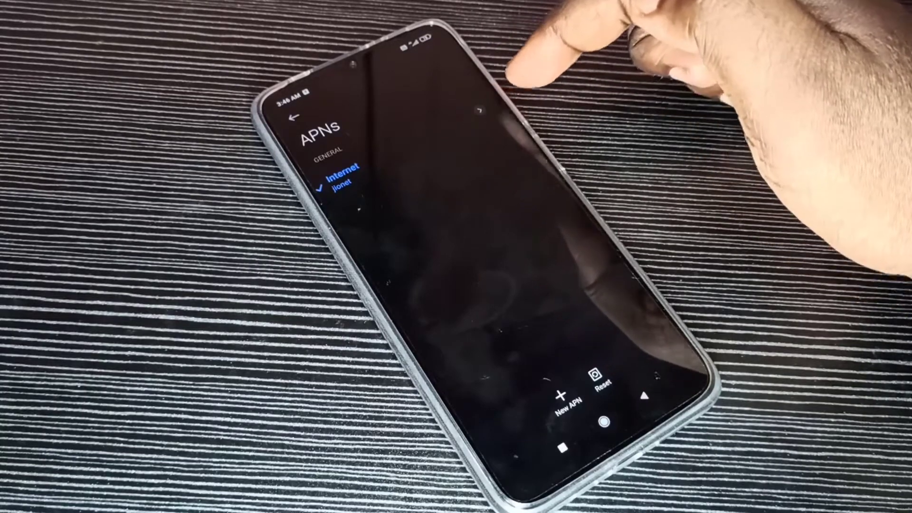
click(338, 183)
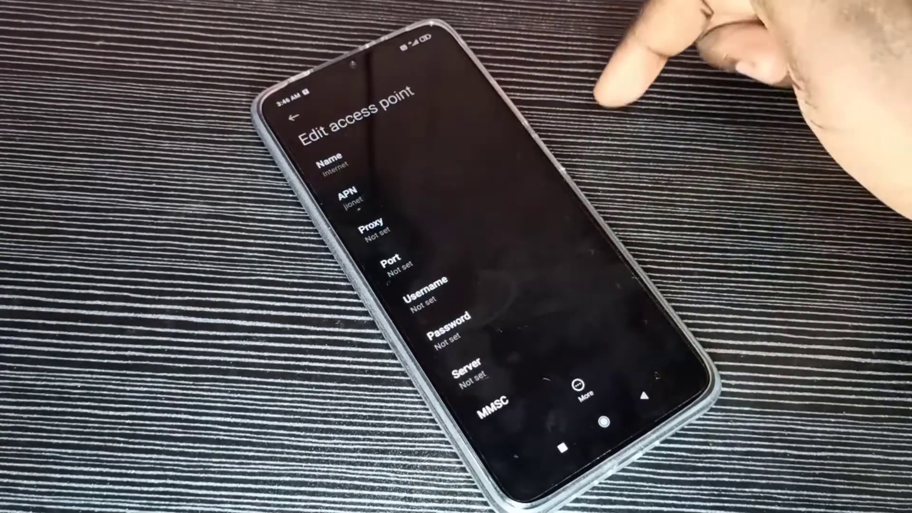
click(467, 372)
text(www.google.)
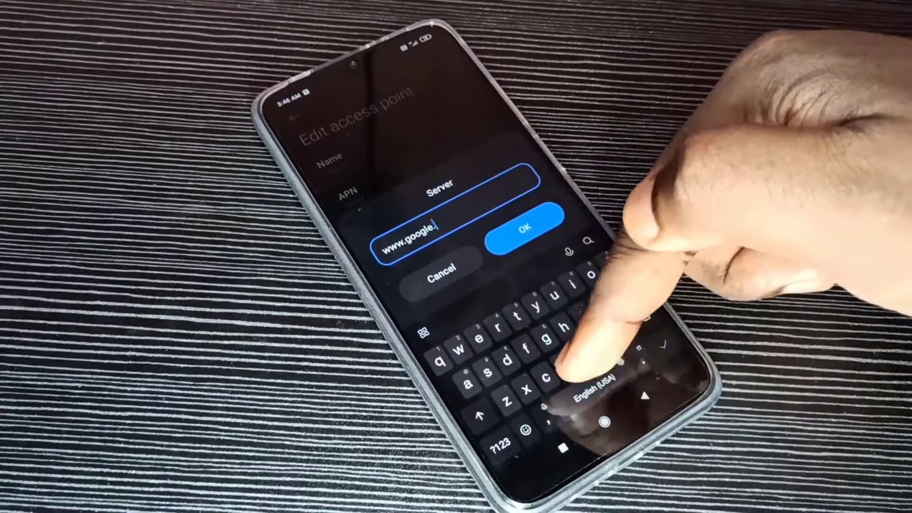
text(com)
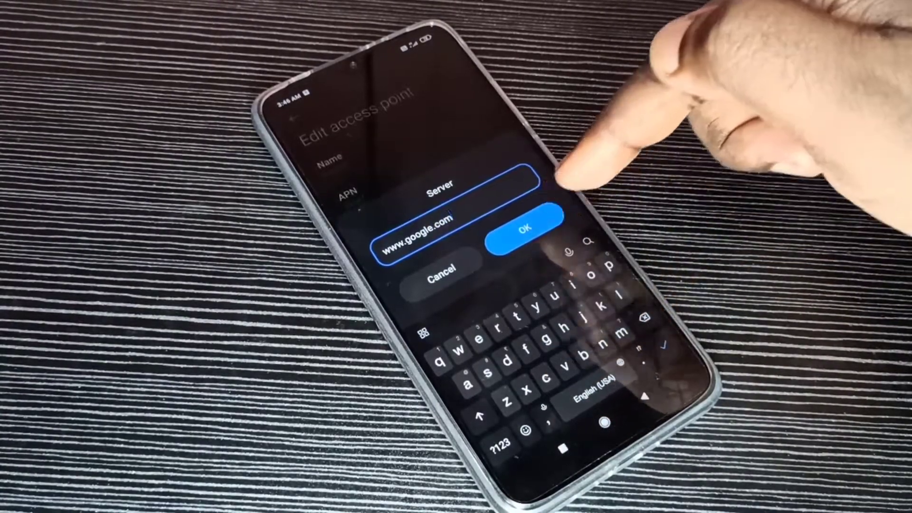
click(526, 223)
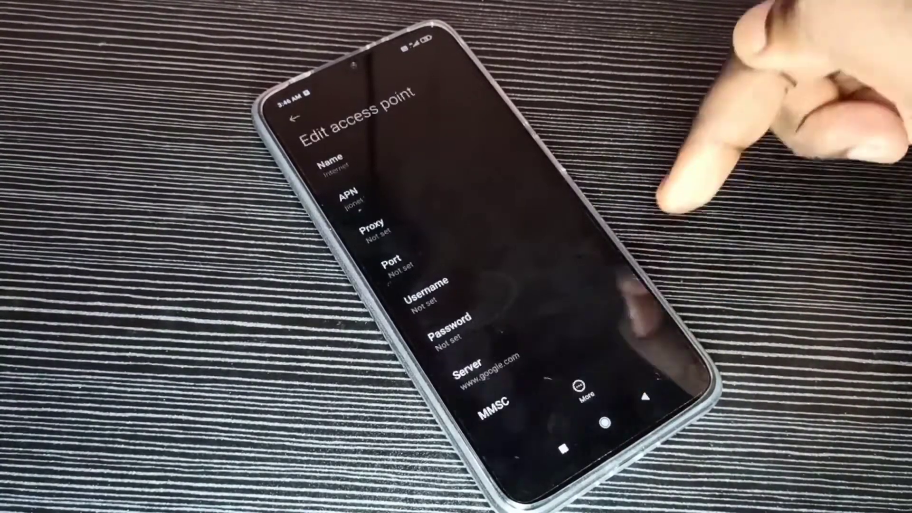